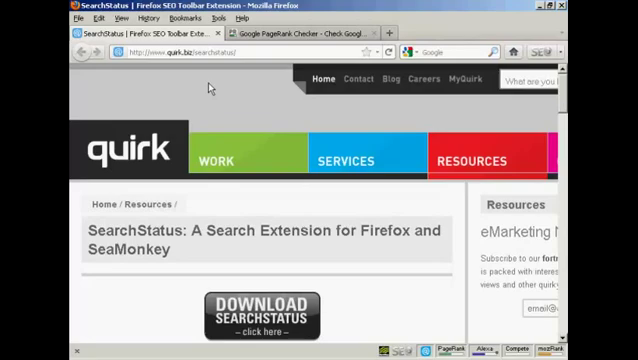
mouse_move(226, 113)
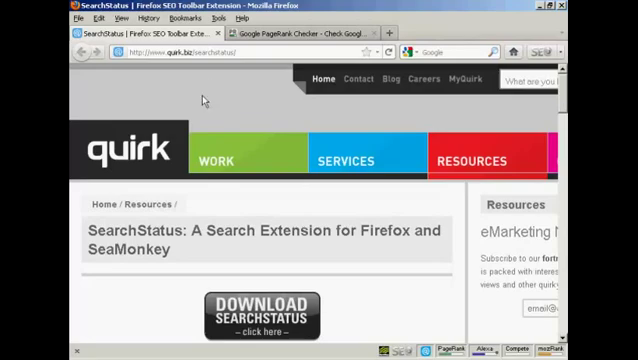
mouse_move(207, 64)
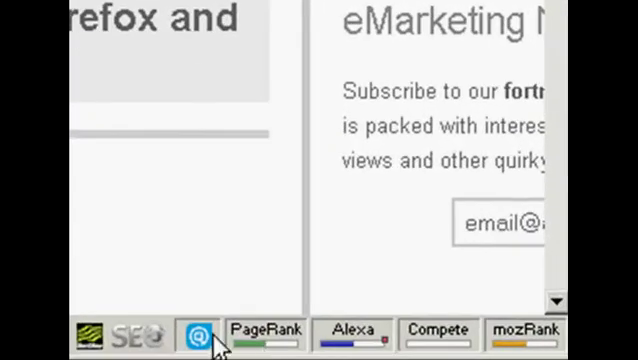
mouse_move(330, 255)
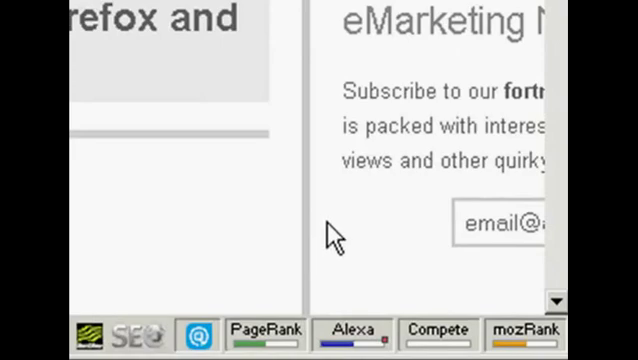
mouse_move(262, 330)
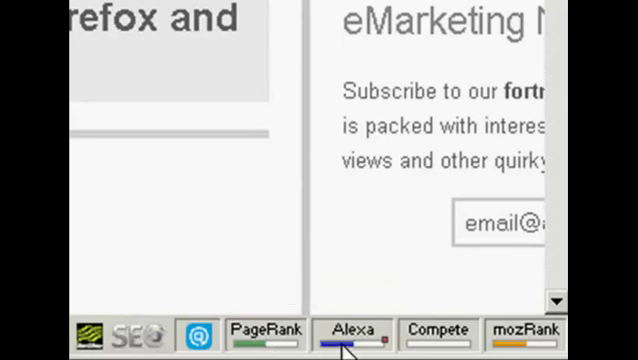
mouse_move(262, 187)
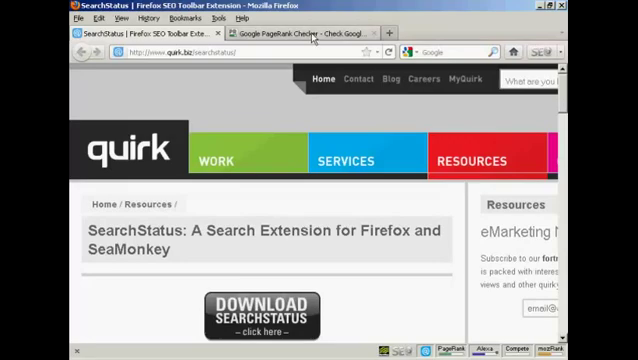
click(300, 33)
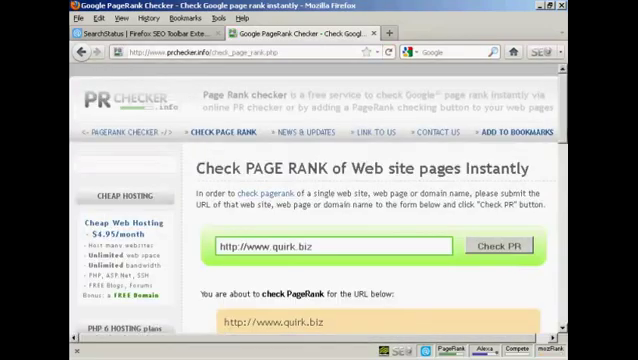
Step: Enter the anti-bot code 'mvmbnx' into the verification field
scroll(down, 3)
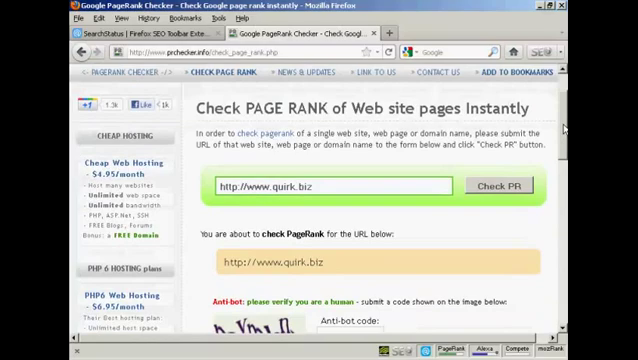
scroll(down, 3)
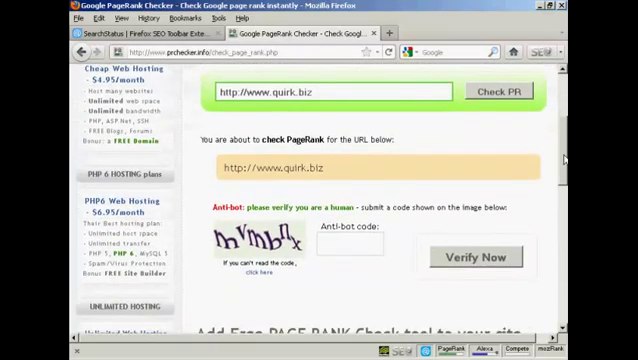
scroll(down, 3)
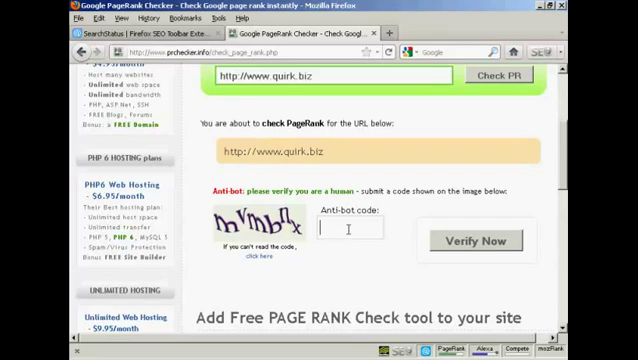
text(mvmbnx)
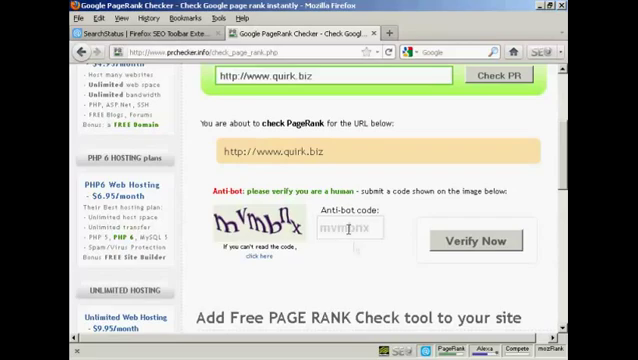
text(mvmbnx)
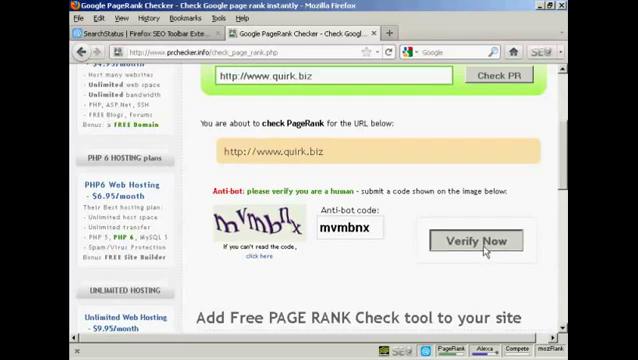
Step: Verify the code and view quirk.biz's PageRank result of 6/10
click(467, 241)
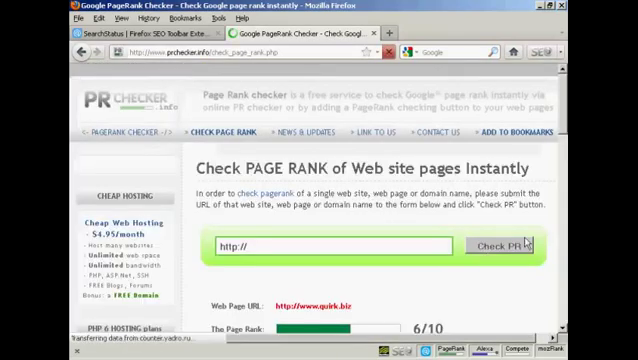
scroll(down, 3)
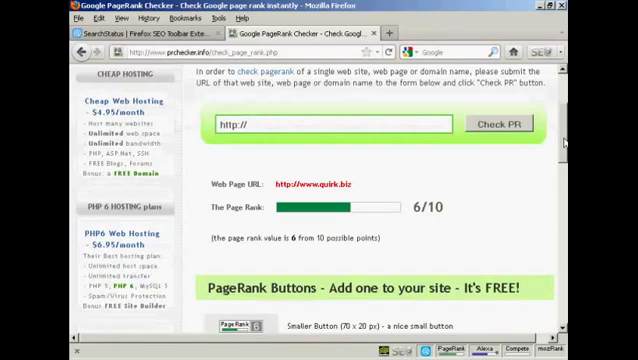
scroll(down, 3)
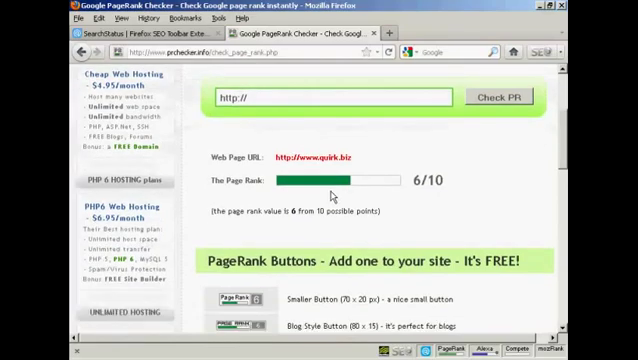